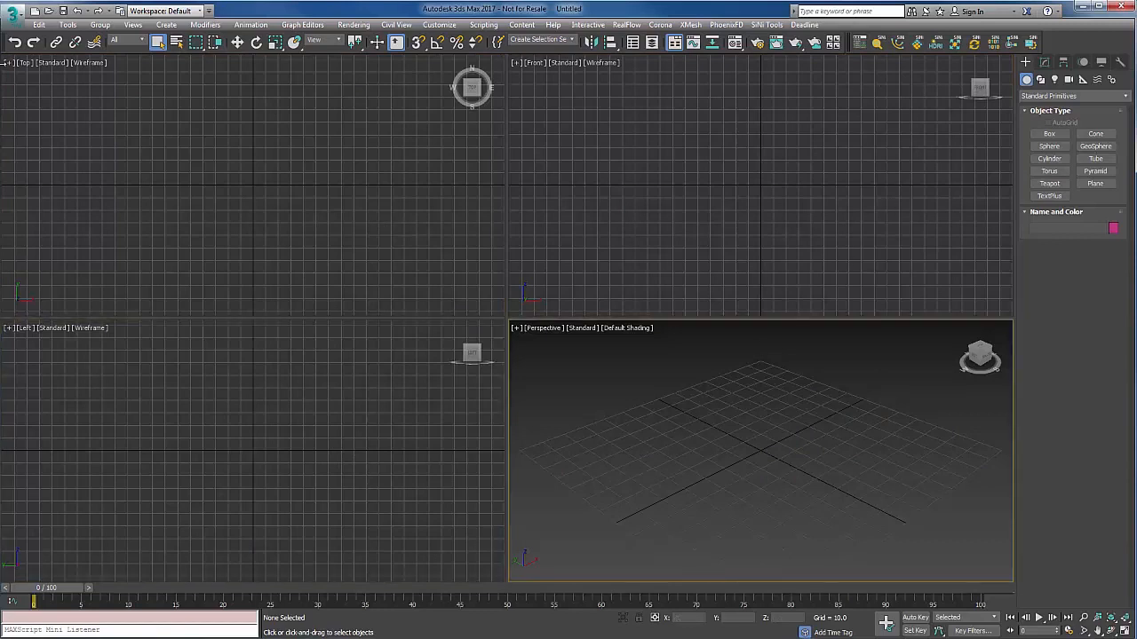
# - Reset 3ds Max from the application menu to a new, untitled empty scene
pyautogui.click(12, 10)
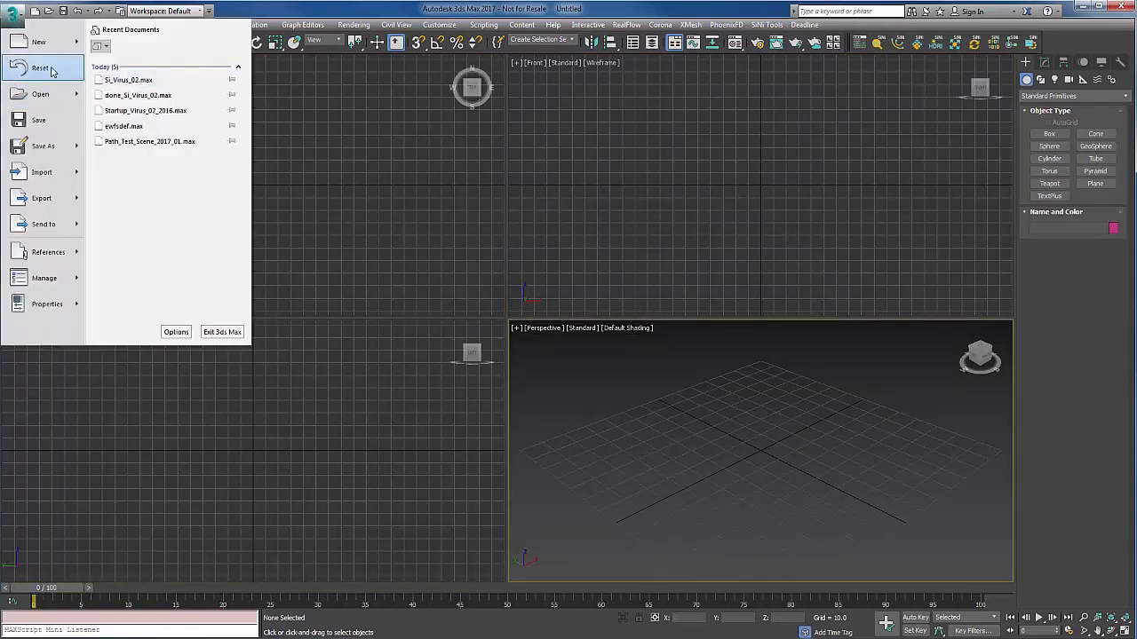
pyautogui.click(758, 407)
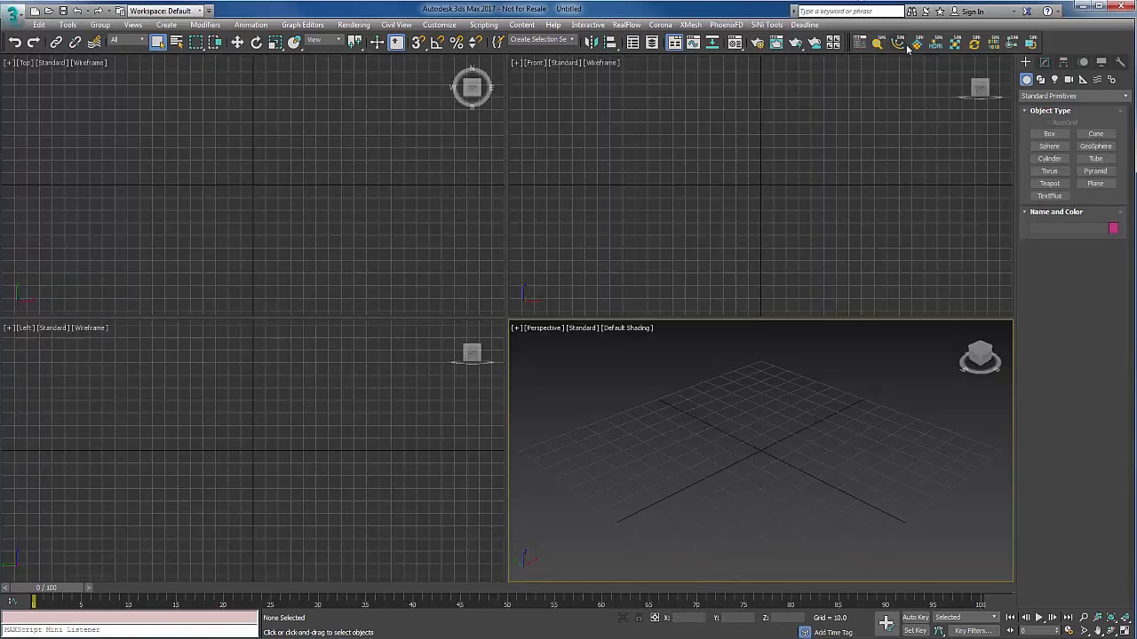
pyautogui.moveTo(906, 42)
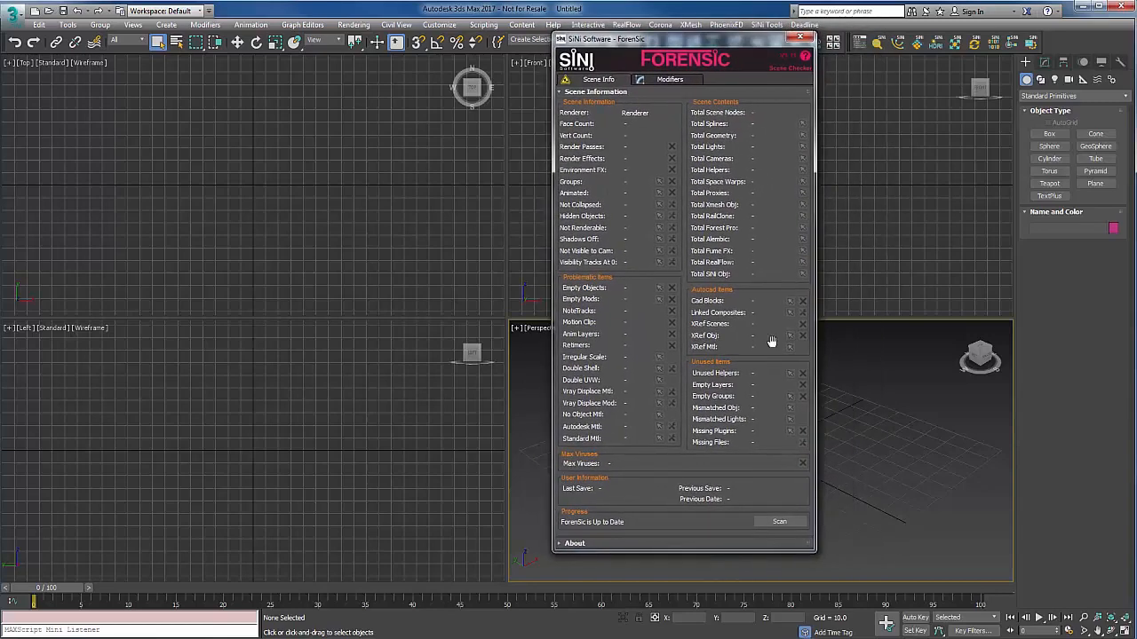
pyautogui.moveTo(591, 461)
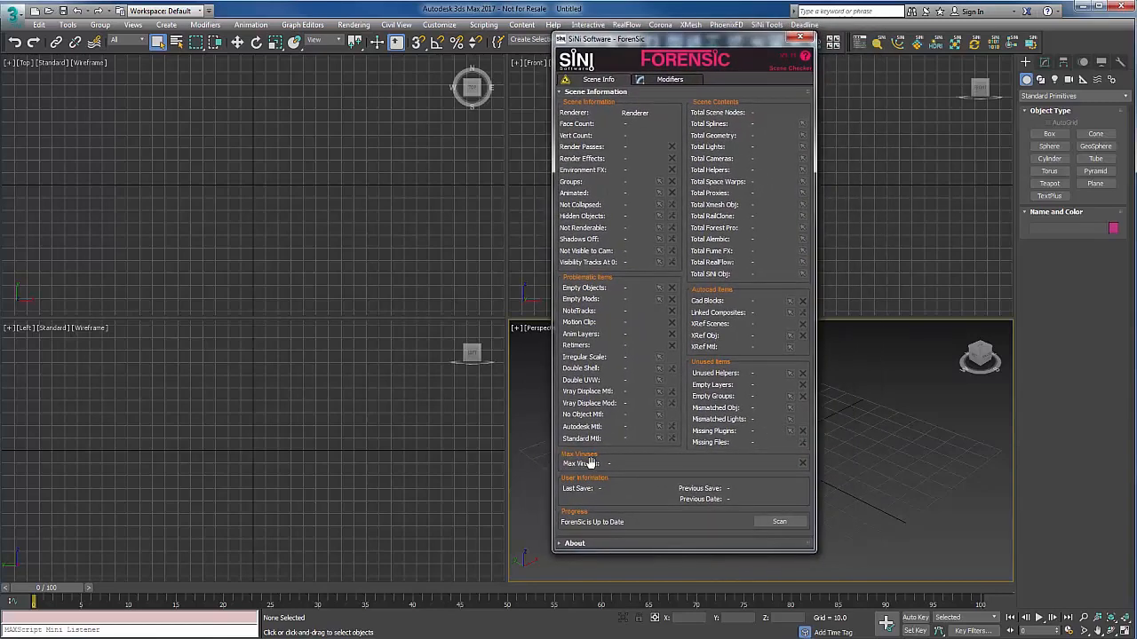
pyautogui.moveTo(725, 489)
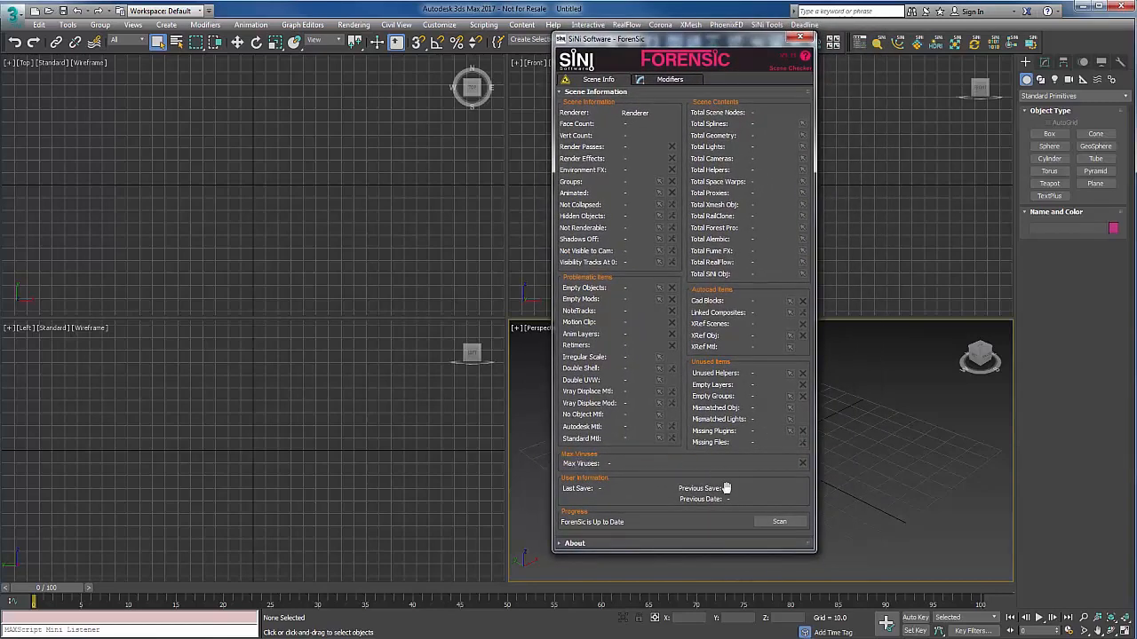
# - Scan the empty scene with SiNi Forensic and confirm Max Viruses shows none
pyautogui.click(779, 522)
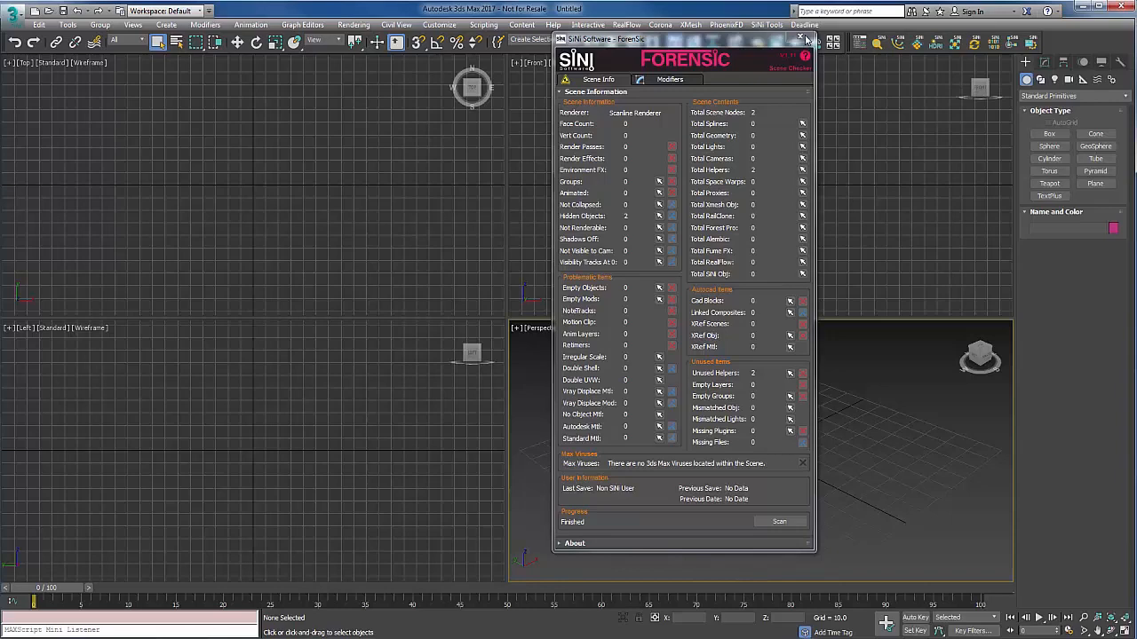
# - Load Si_Virus_02.max from Recent Documents, keeping the file's gamma and LUT settings
pyautogui.click(14, 10)
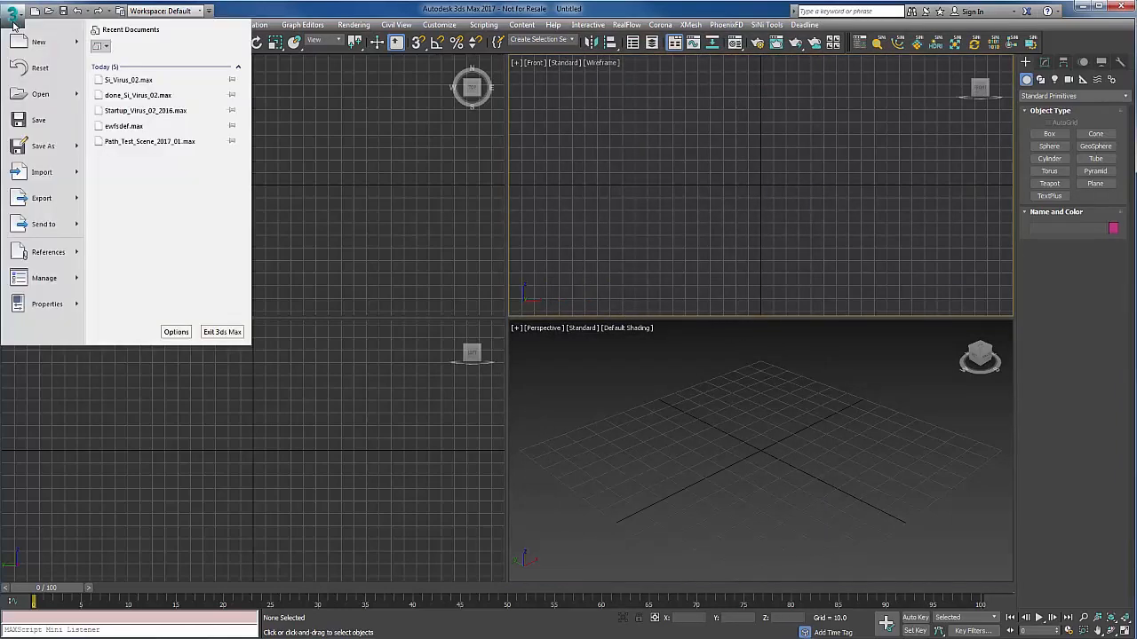
pyautogui.moveTo(138, 95)
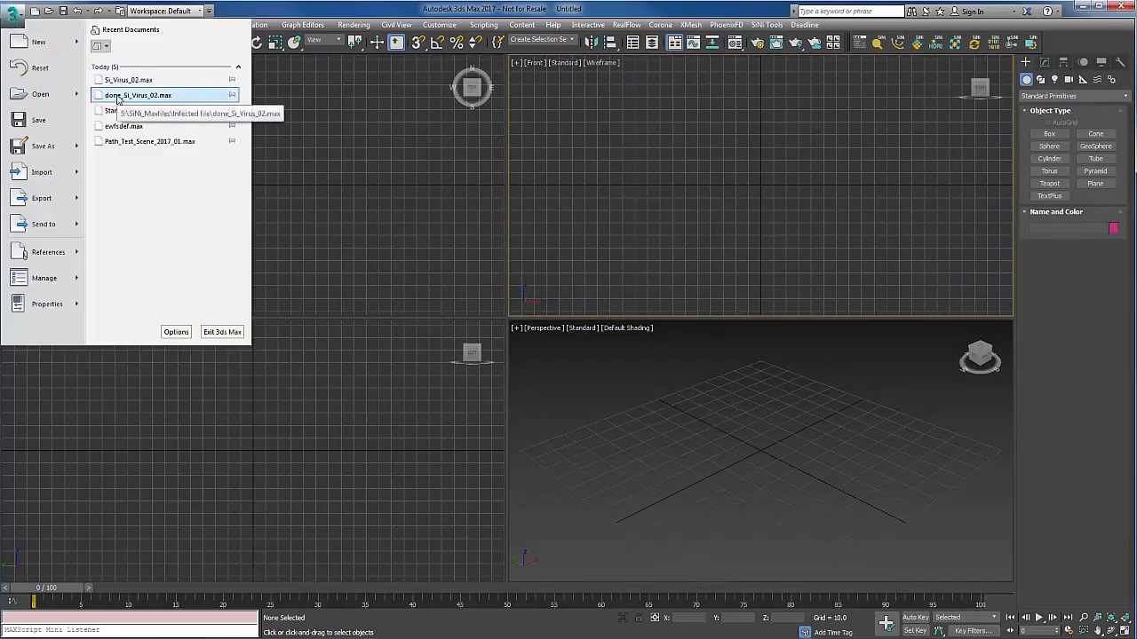
pyautogui.click(137, 95)
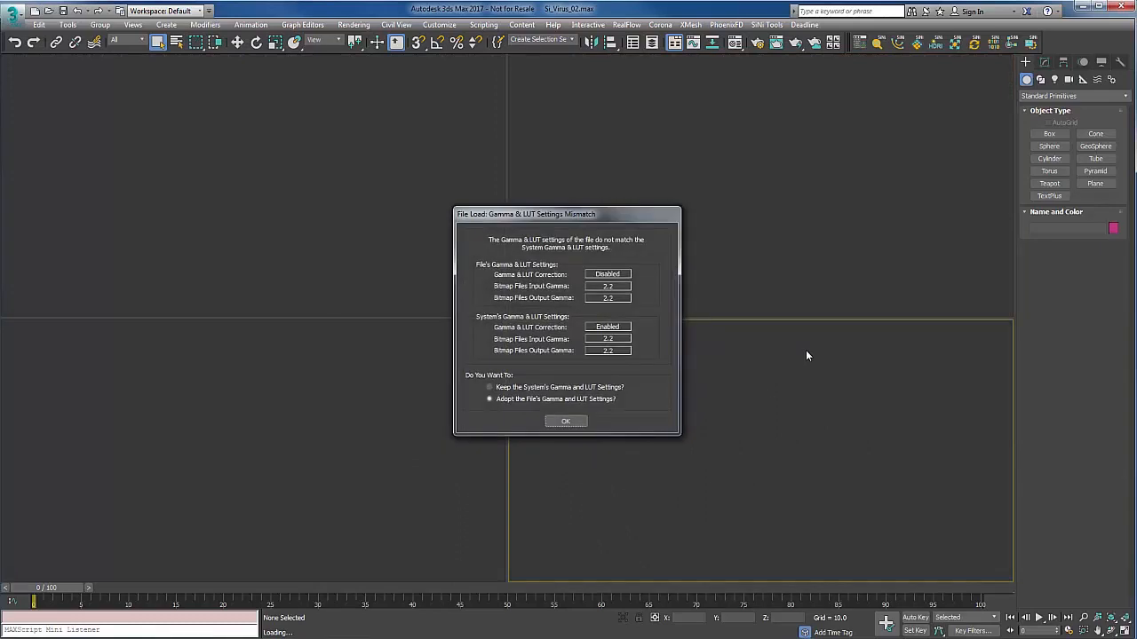
pyautogui.click(565, 421)
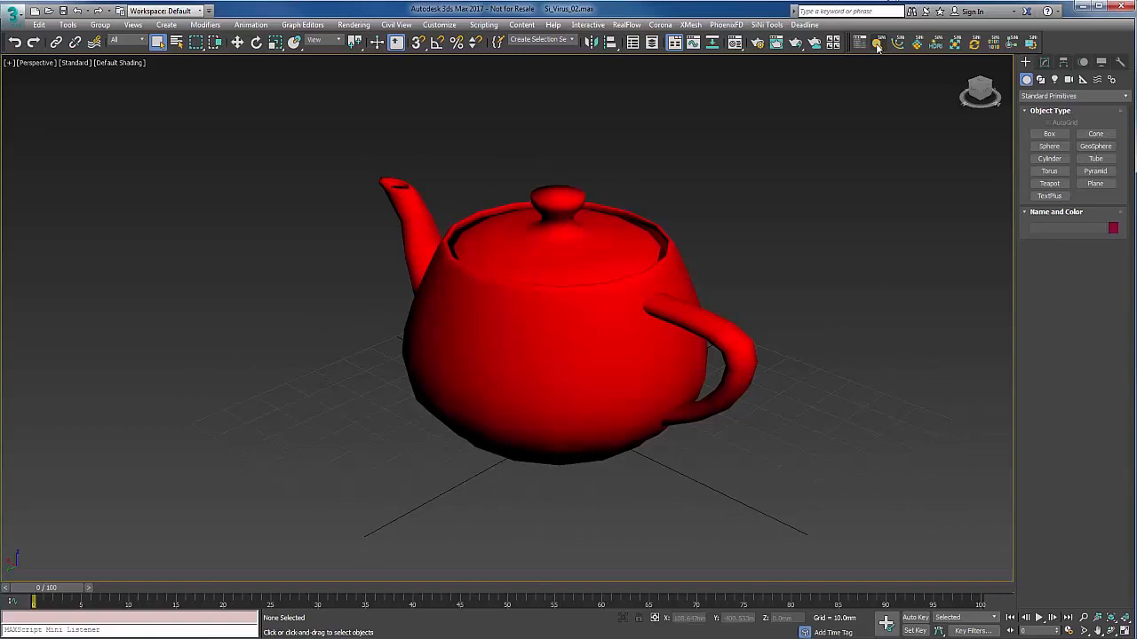
# - Scan the teapot scene with Forensic, rescan until no viruses remain, then close the report
pyautogui.click(878, 42)
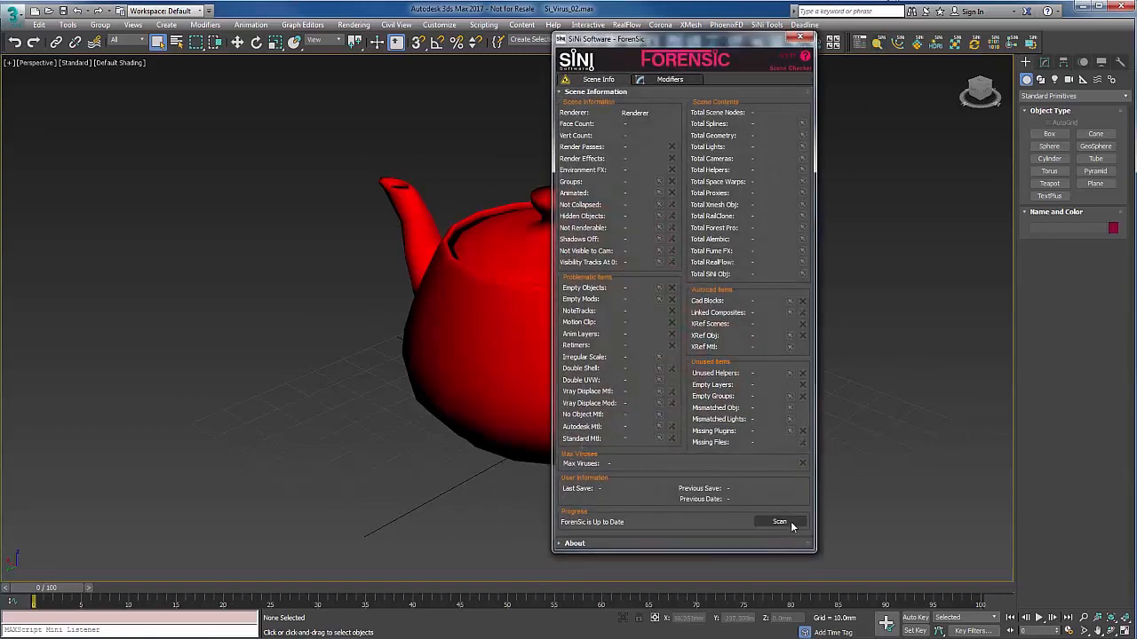
pyautogui.click(779, 521)
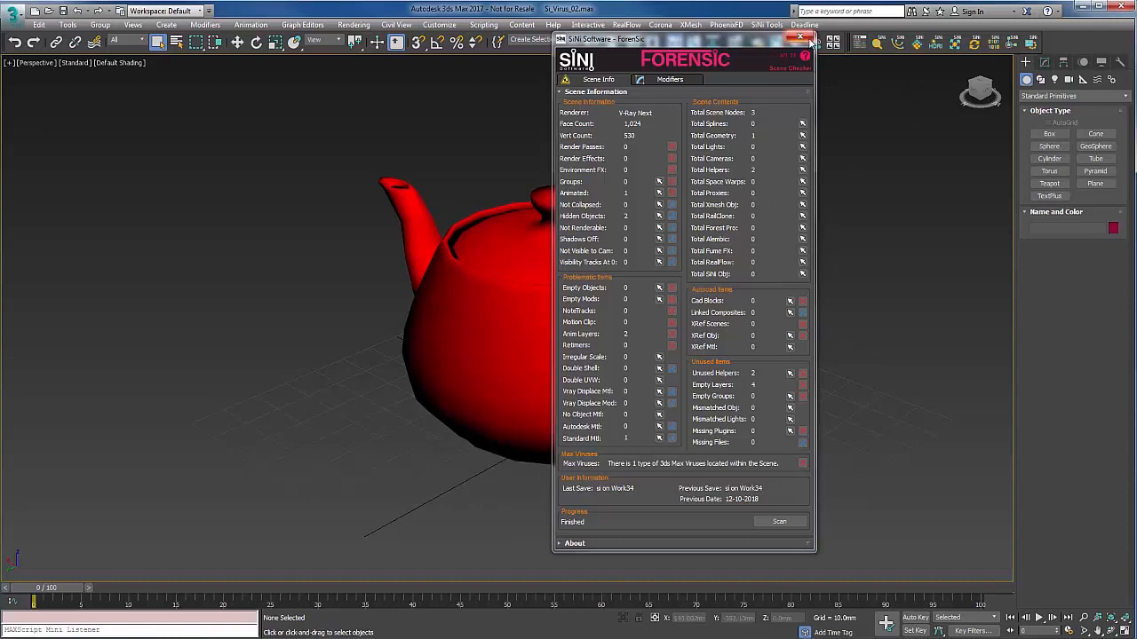
pyautogui.click(804, 38)
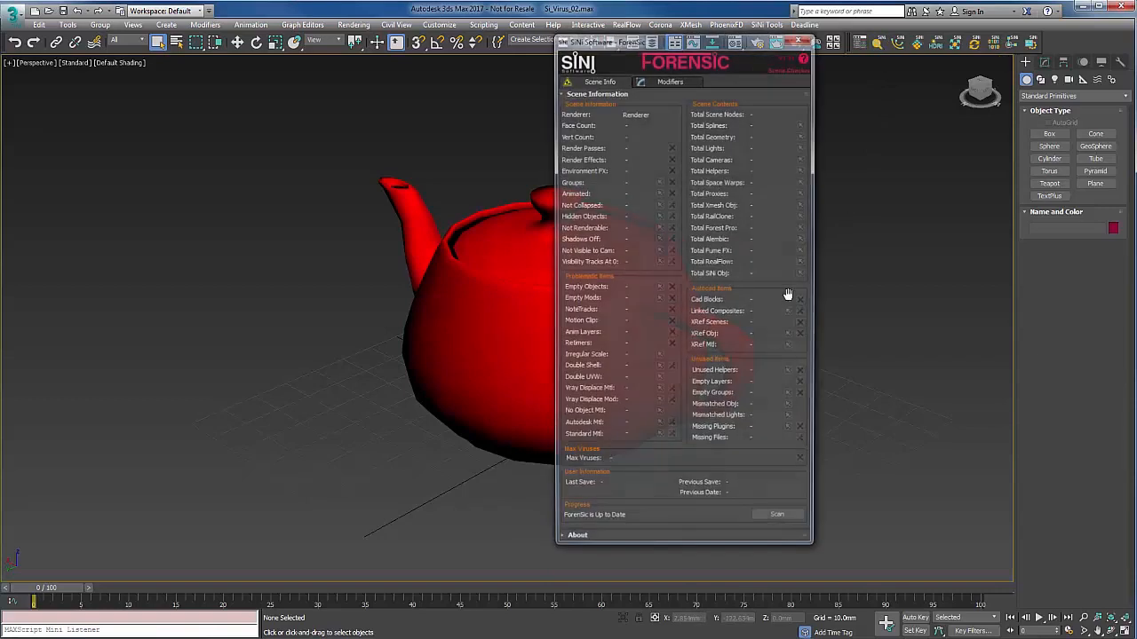
pyautogui.click(777, 514)
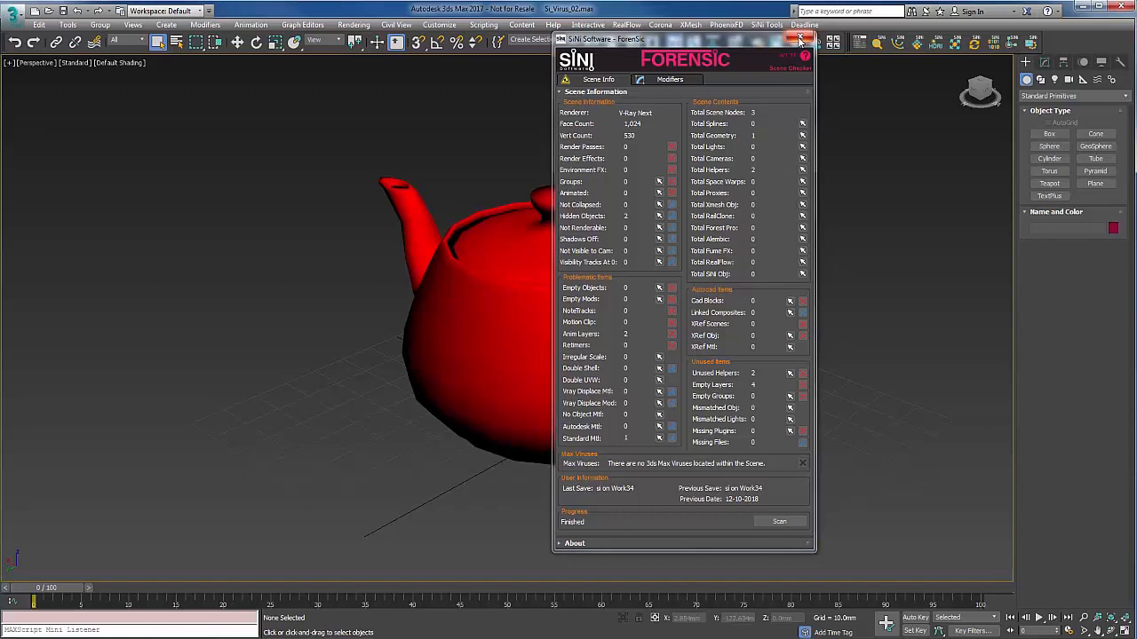
pyautogui.click(800, 39)
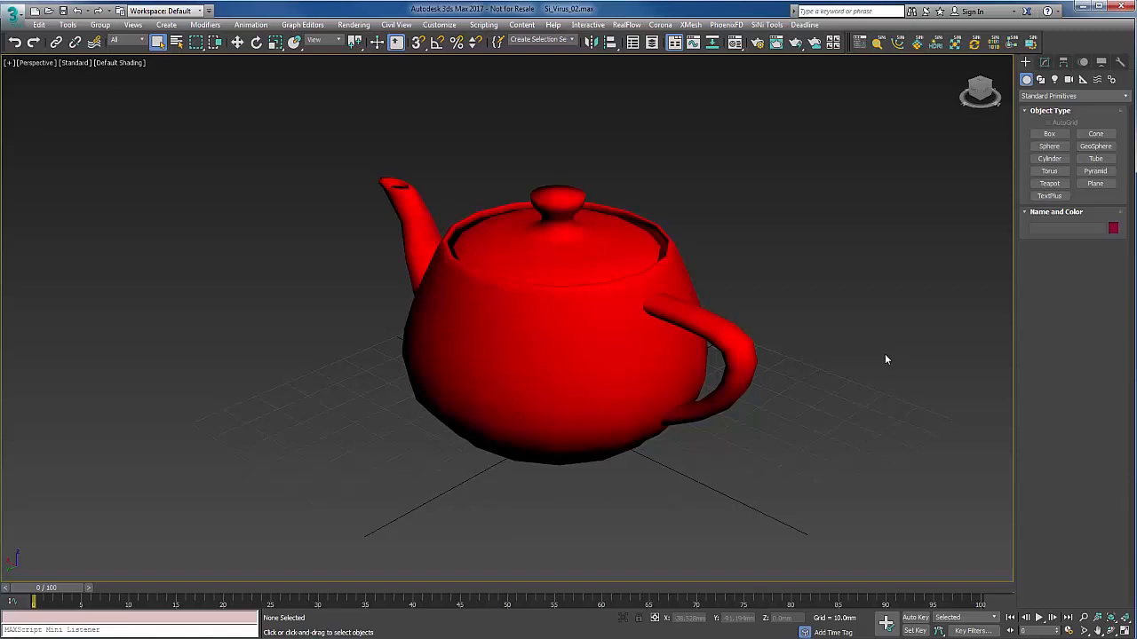
# - Add, remove, then re-add the SiNi virus check callback from the SiNi Tools menu
pyautogui.click(765, 24)
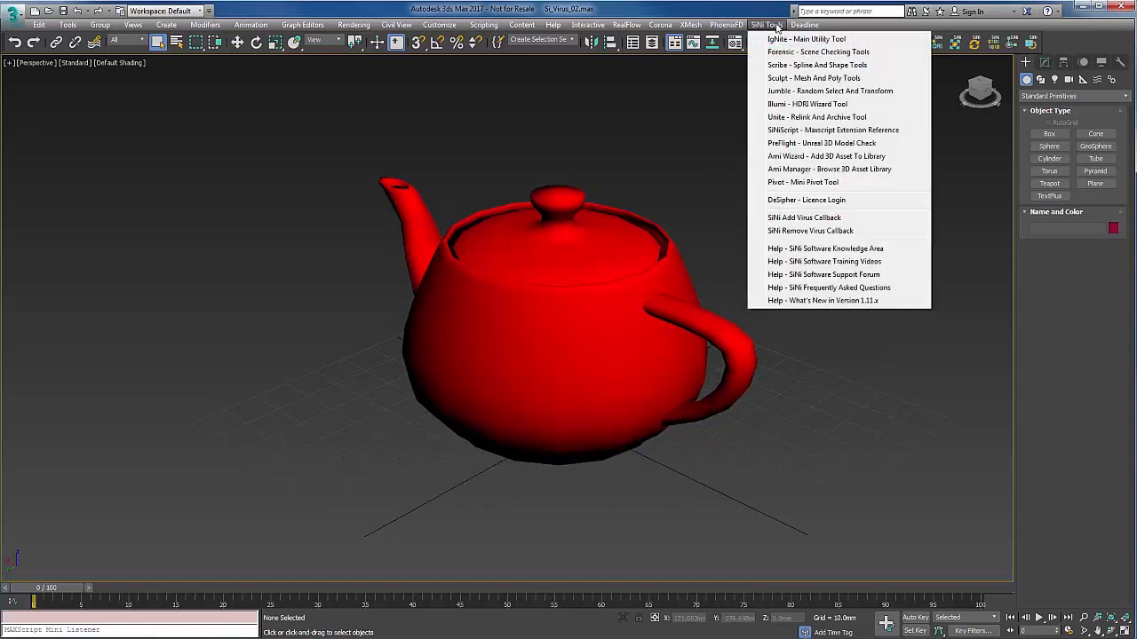
pyautogui.moveTo(804, 218)
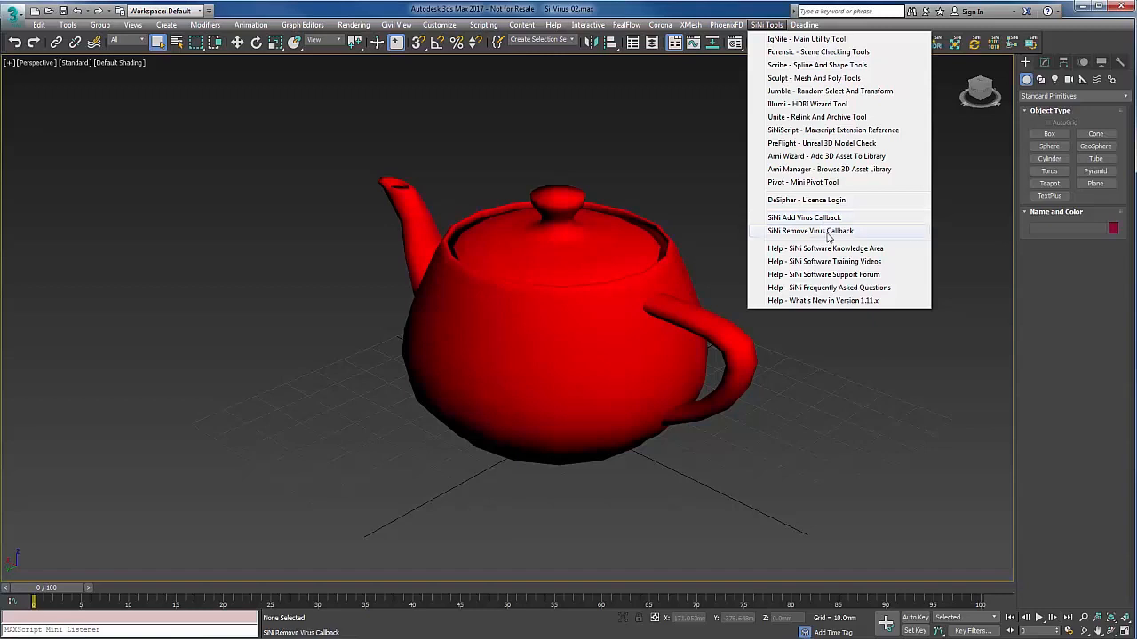
pyautogui.moveTo(803, 218)
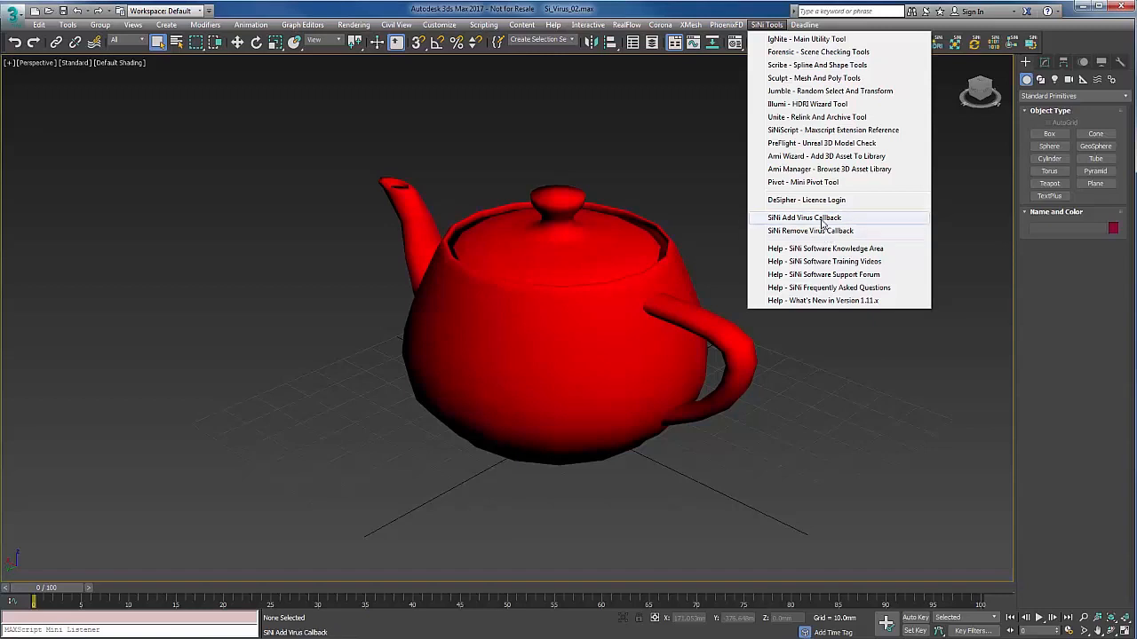
pyautogui.click(803, 217)
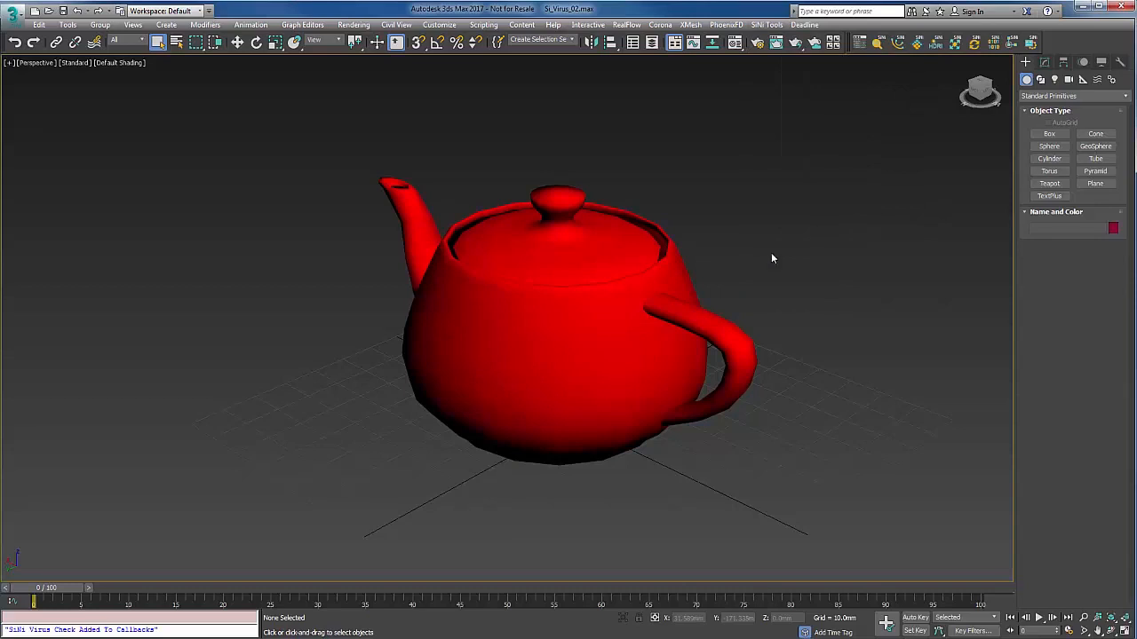
pyautogui.moveTo(888, 27)
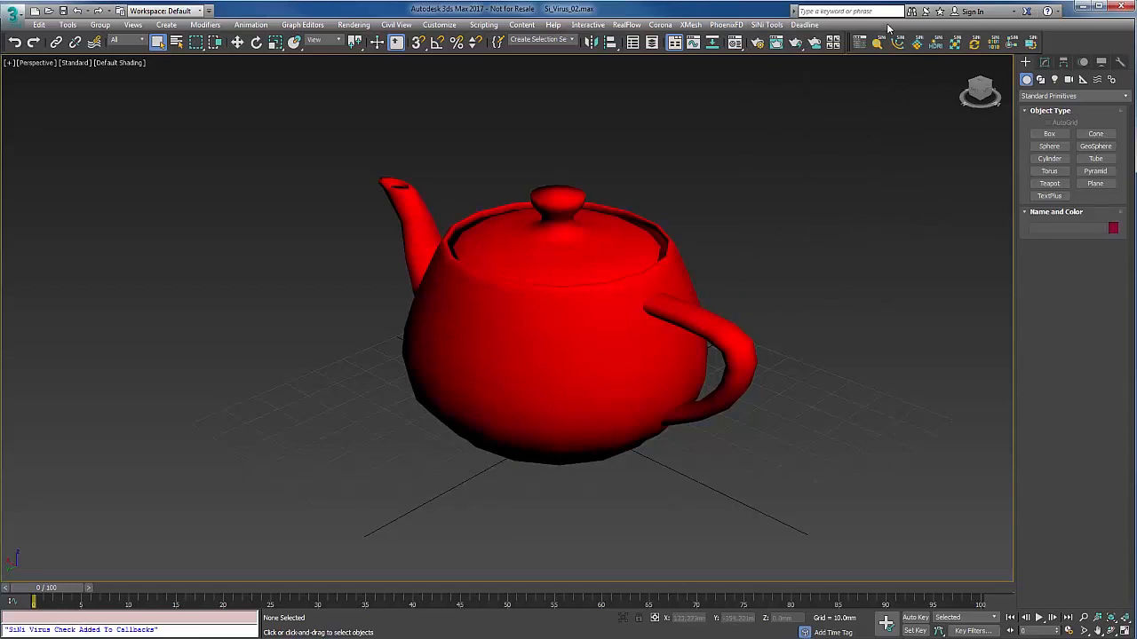
pyautogui.click(765, 24)
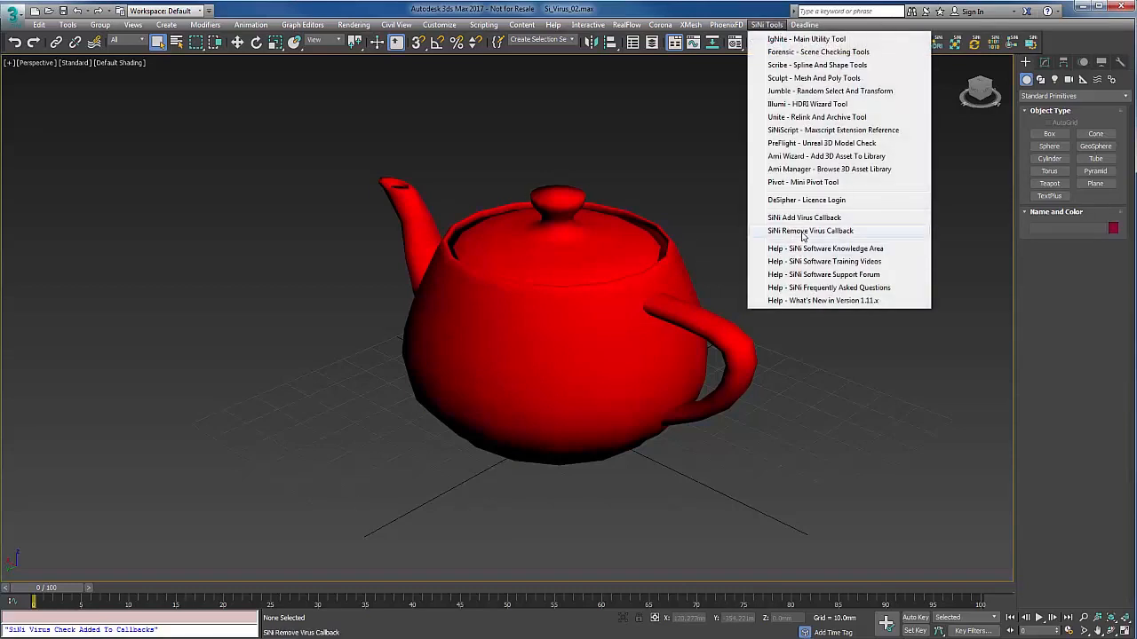
pyautogui.click(810, 231)
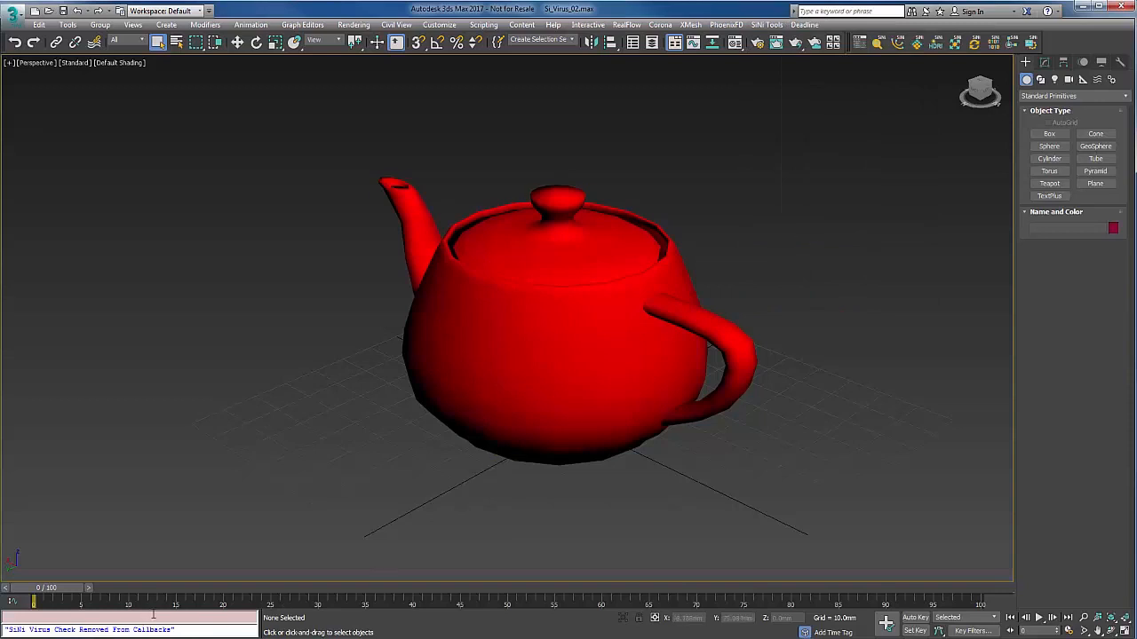
pyautogui.click(767, 24)
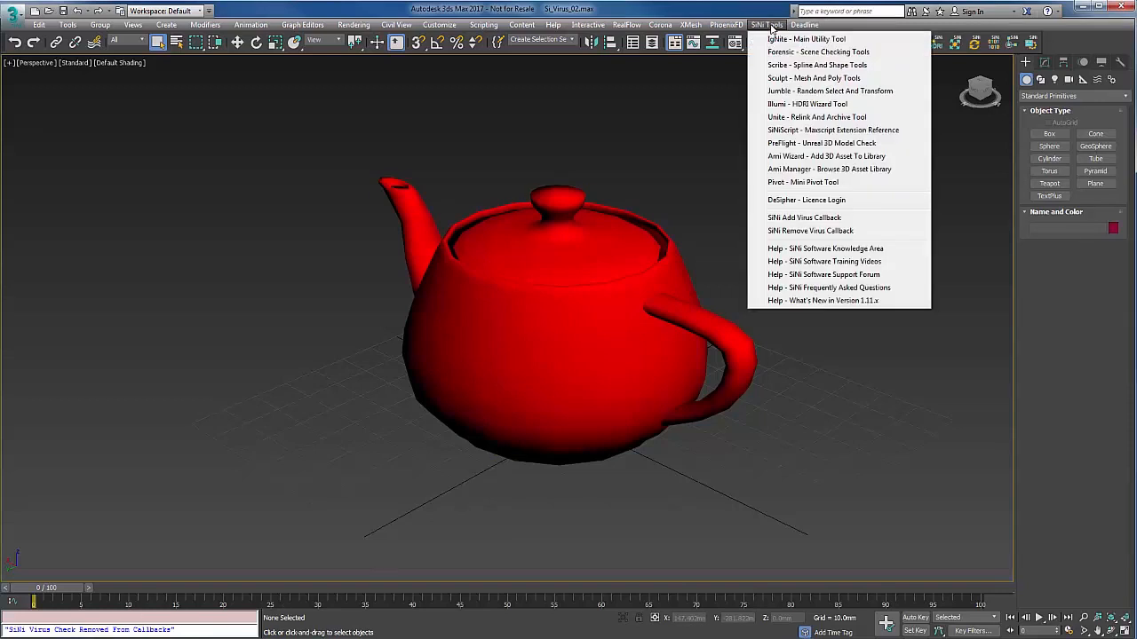
pyautogui.moveTo(804, 218)
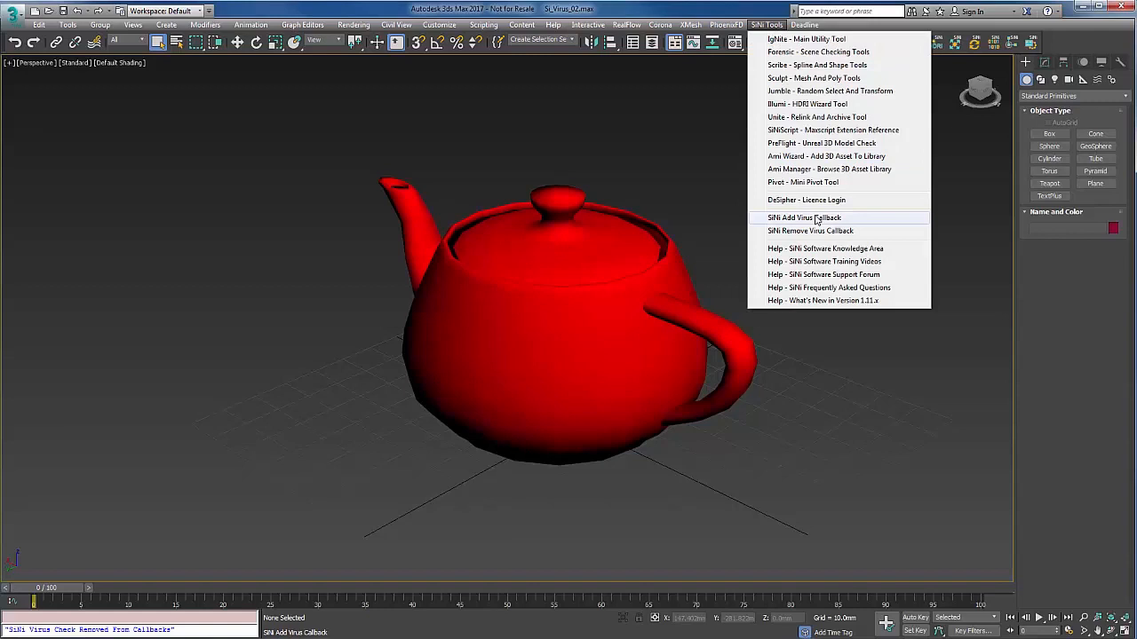
pyautogui.moveTo(817, 219)
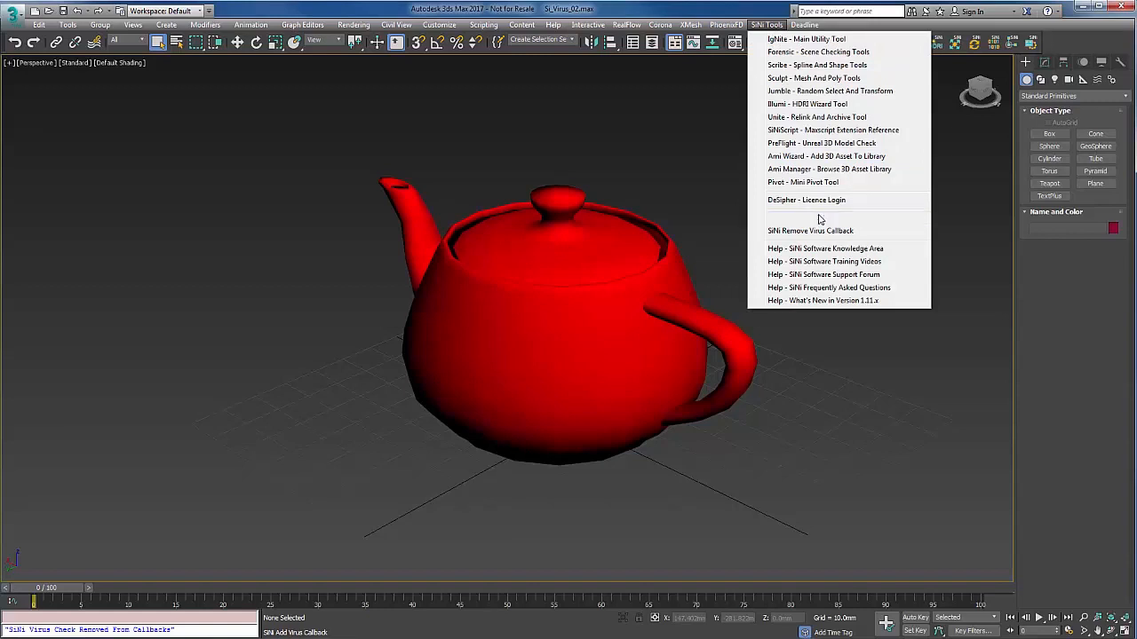
pyautogui.click(810, 229)
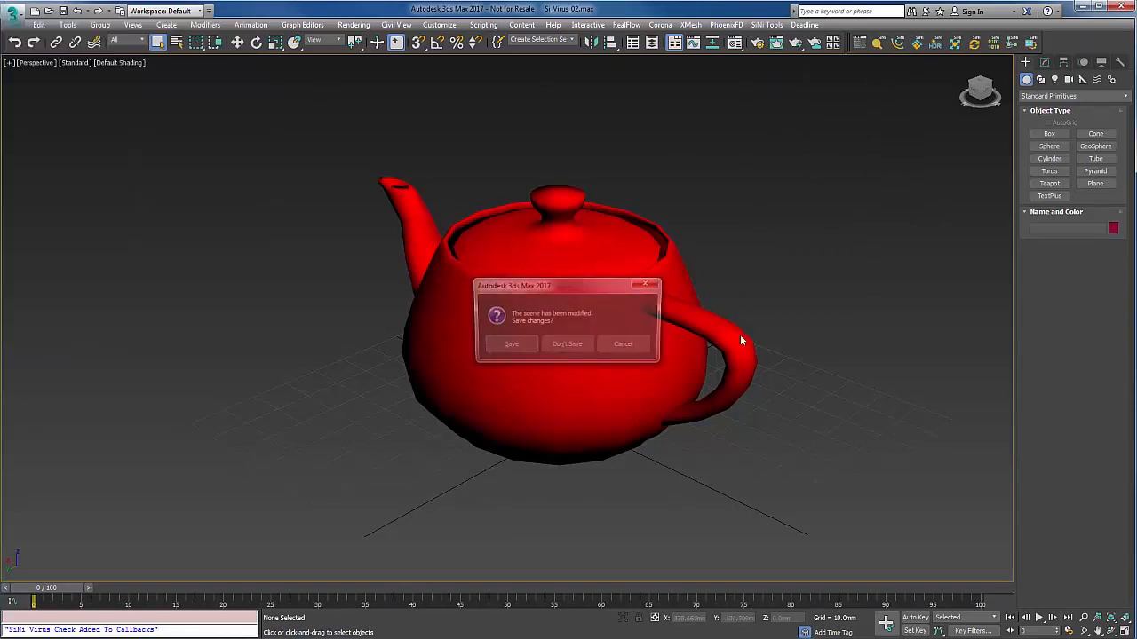
# - Reload Si_Virus_02.max without saving, so the virus check removes 1 ALC infection
pyautogui.click(566, 343)
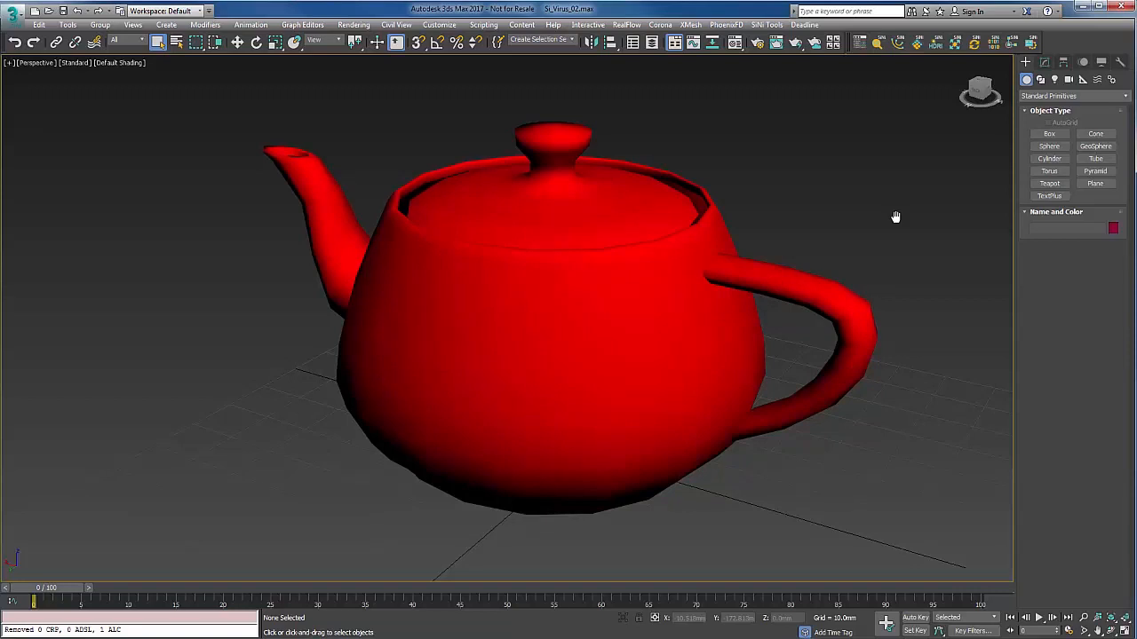
pyautogui.moveTo(886, 205)
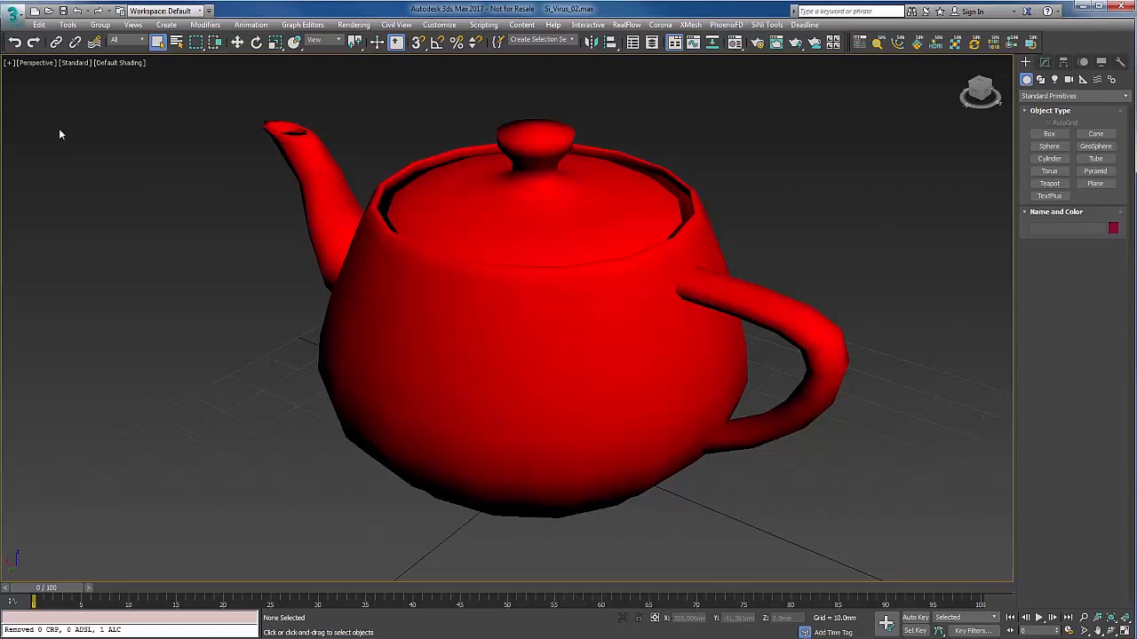
# - Merge all objects from Si_Virus_02.max in the Infected folder; no CRP, ADSL or ALC reported
pyautogui.click(12, 11)
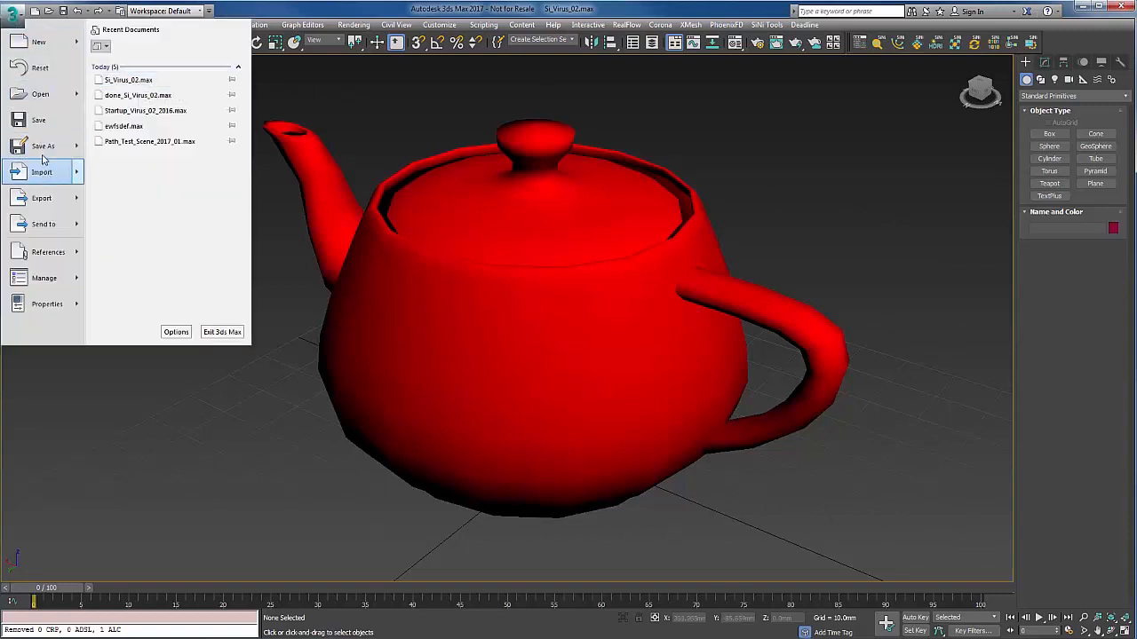
pyautogui.click(42, 172)
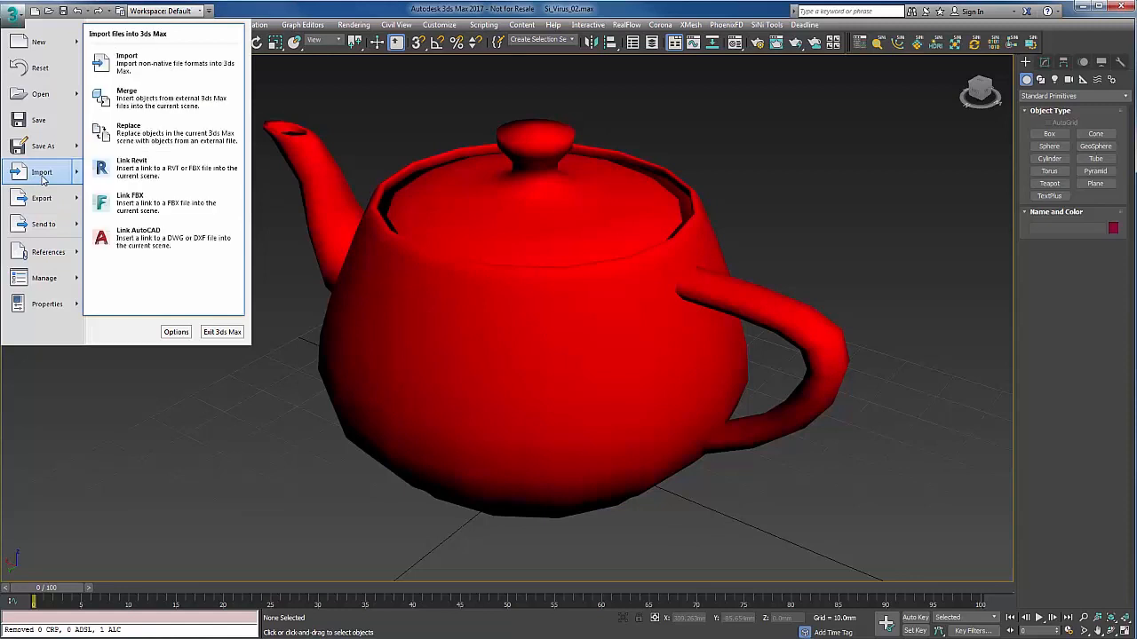
pyautogui.click(127, 97)
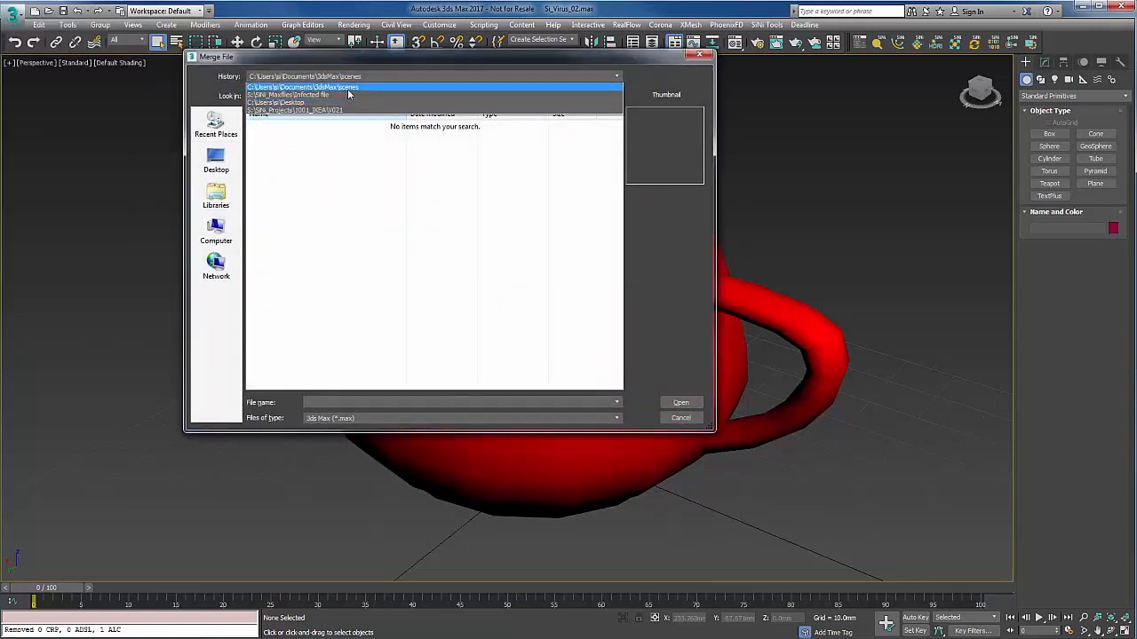
pyautogui.click(301, 95)
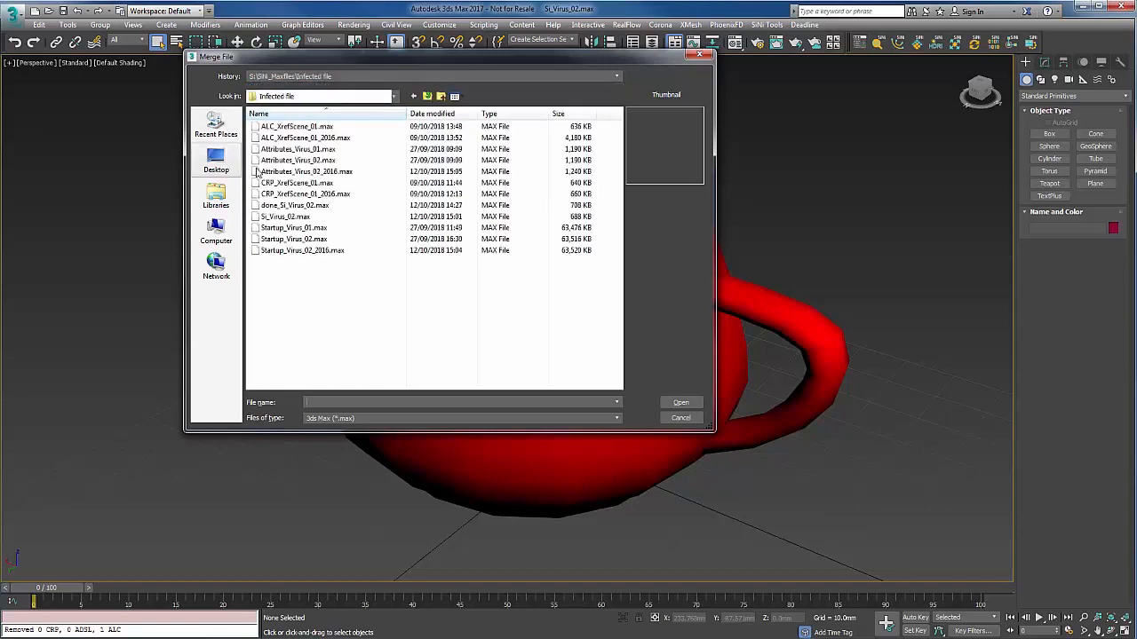
pyautogui.click(286, 215)
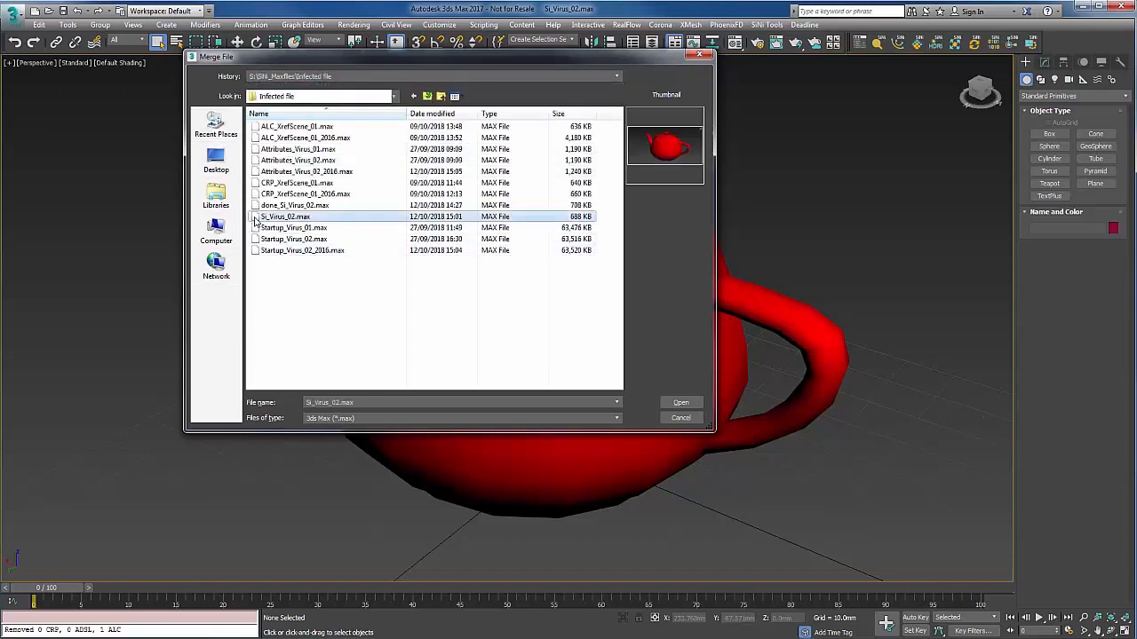
pyautogui.click(680, 403)
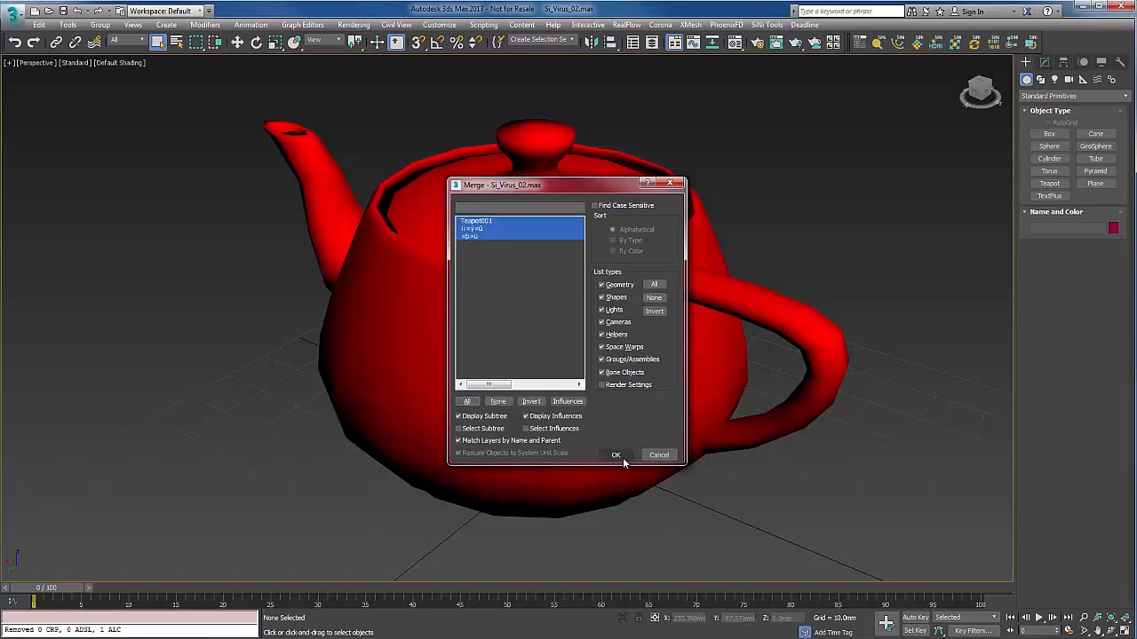
pyautogui.click(616, 455)
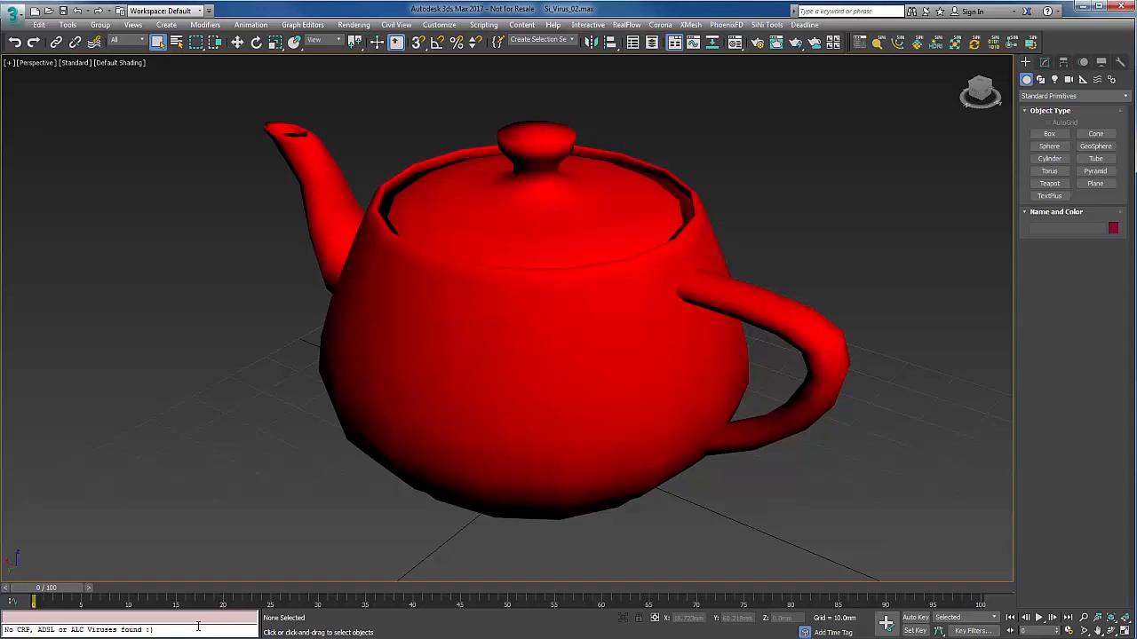
pyautogui.moveTo(443, 477)
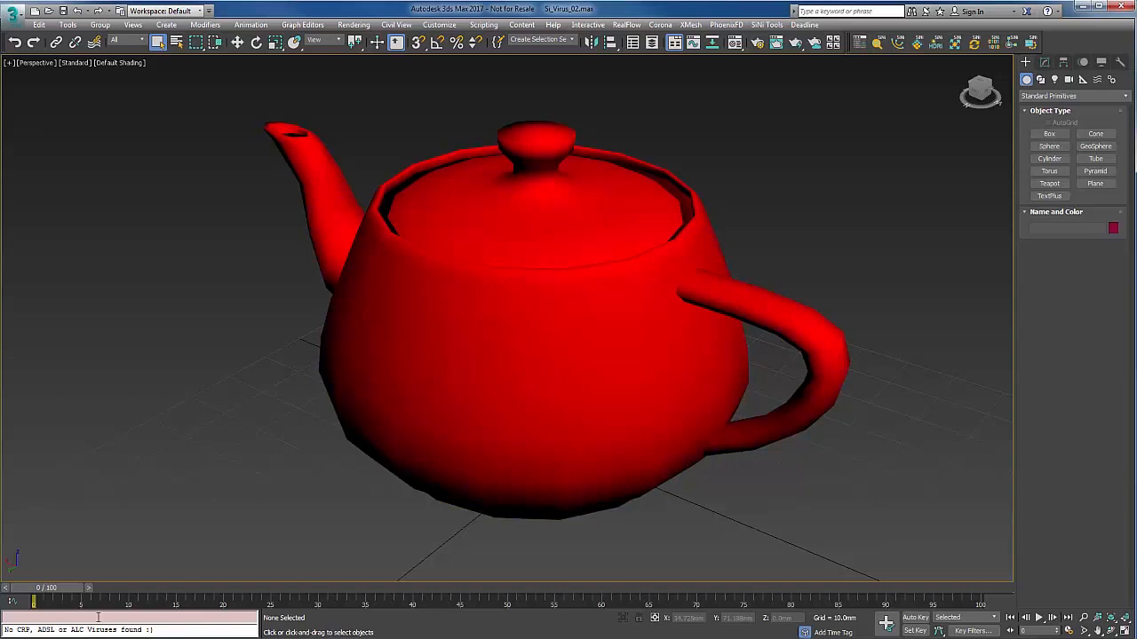
pyautogui.moveTo(882, 44)
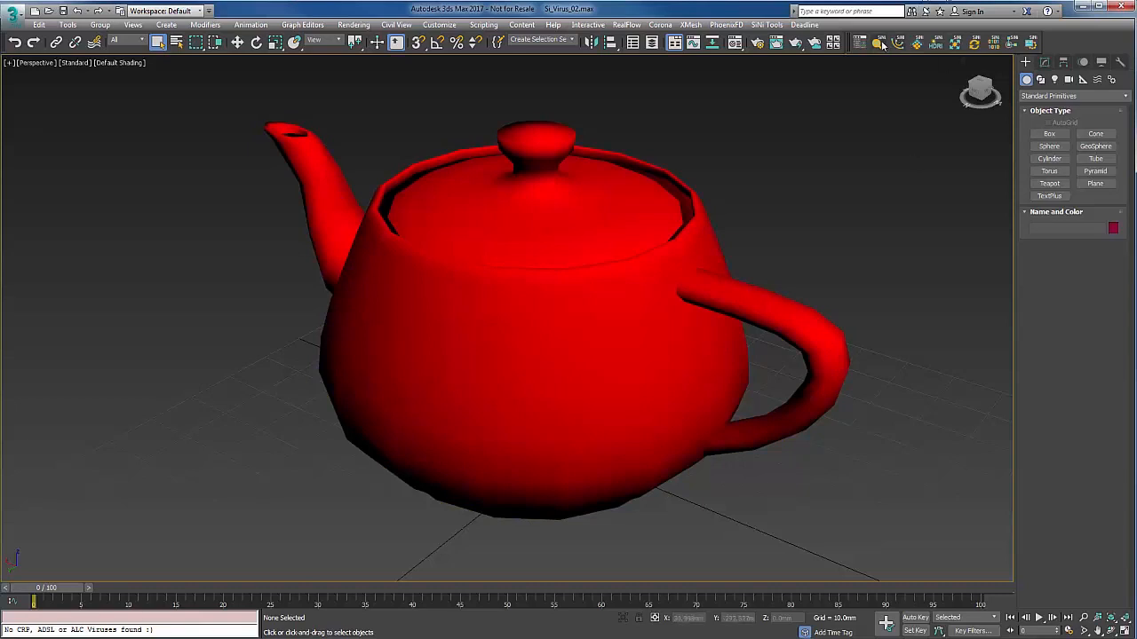
# - Scan the merged teapot scene with Forensic, confirm zero Max viruses, and close the checker
pyautogui.click(898, 42)
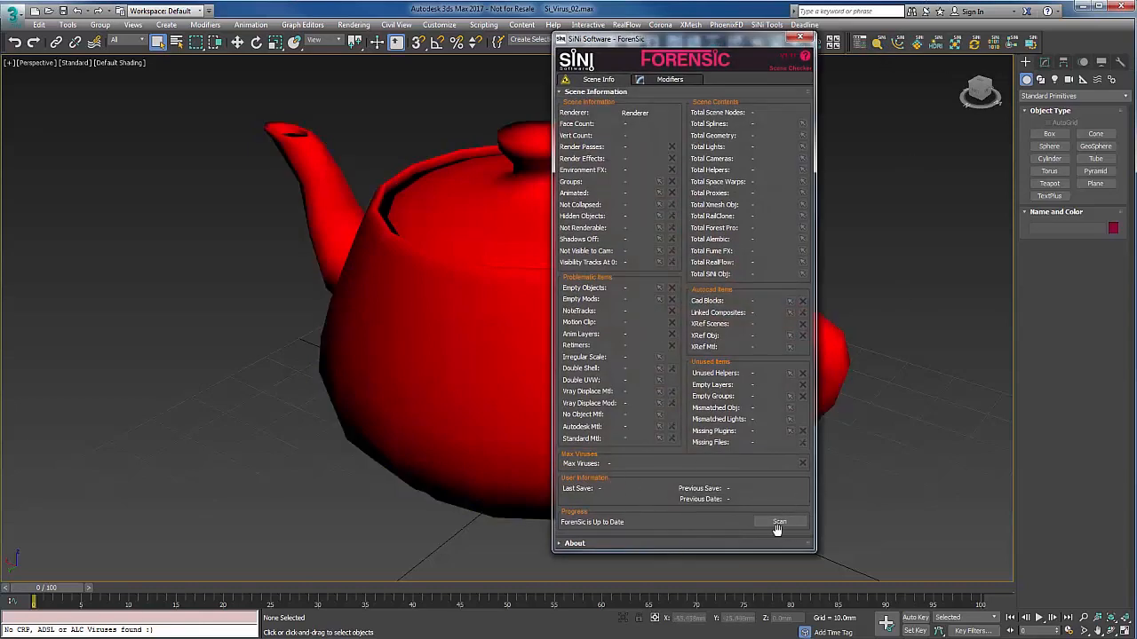
pyautogui.click(779, 521)
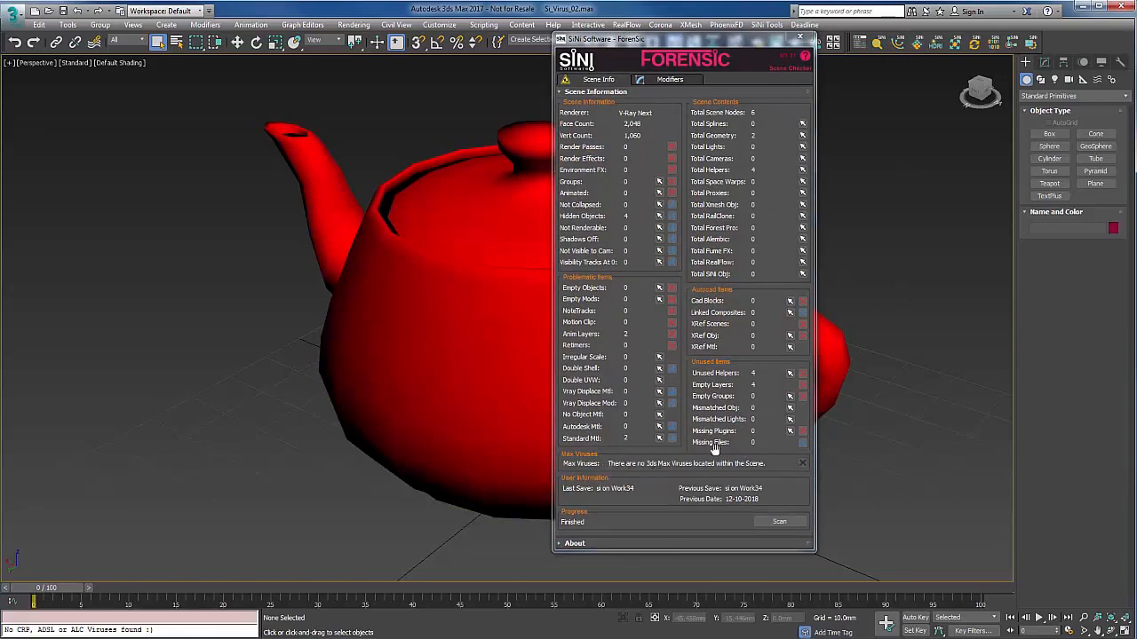
pyautogui.click(800, 38)
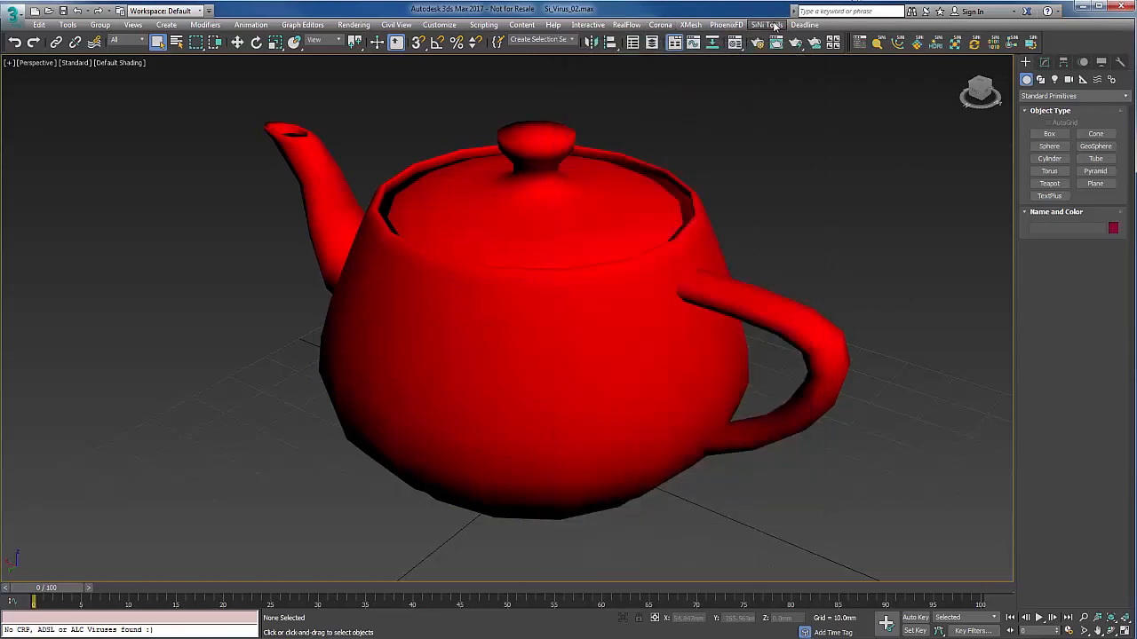
pyautogui.click(765, 24)
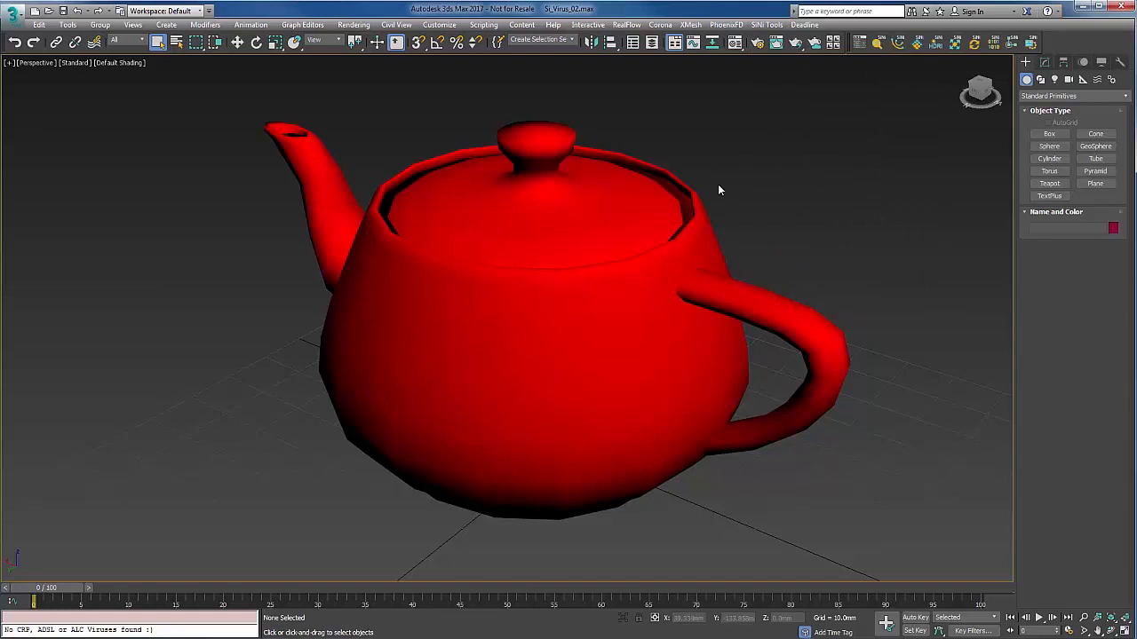
pyautogui.moveTo(782, 265)
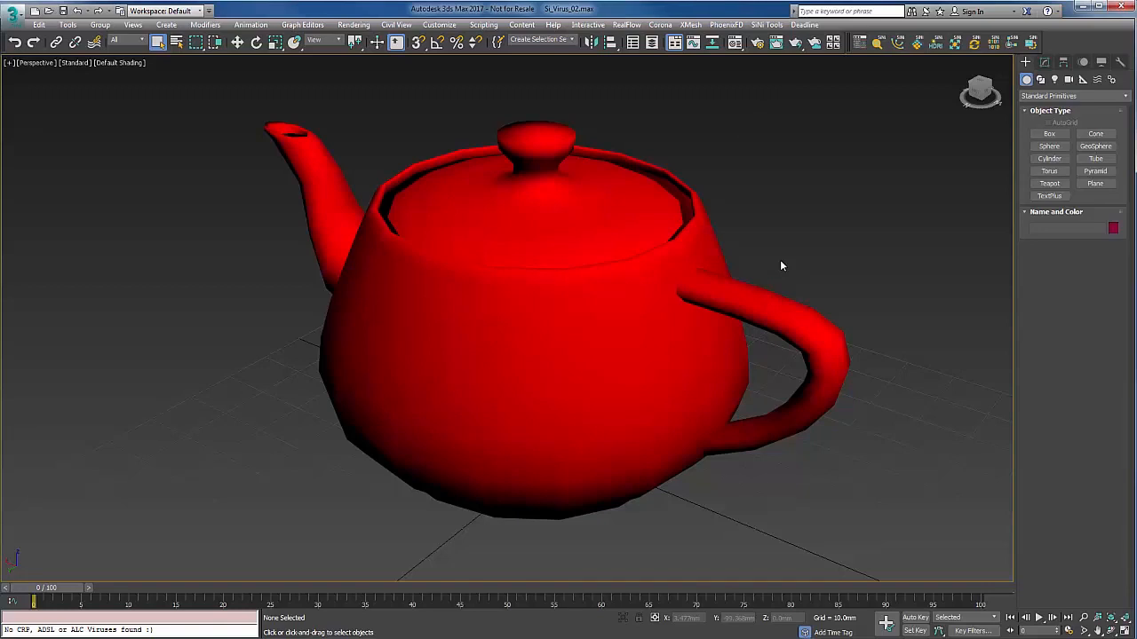
pyautogui.moveTo(792, 263)
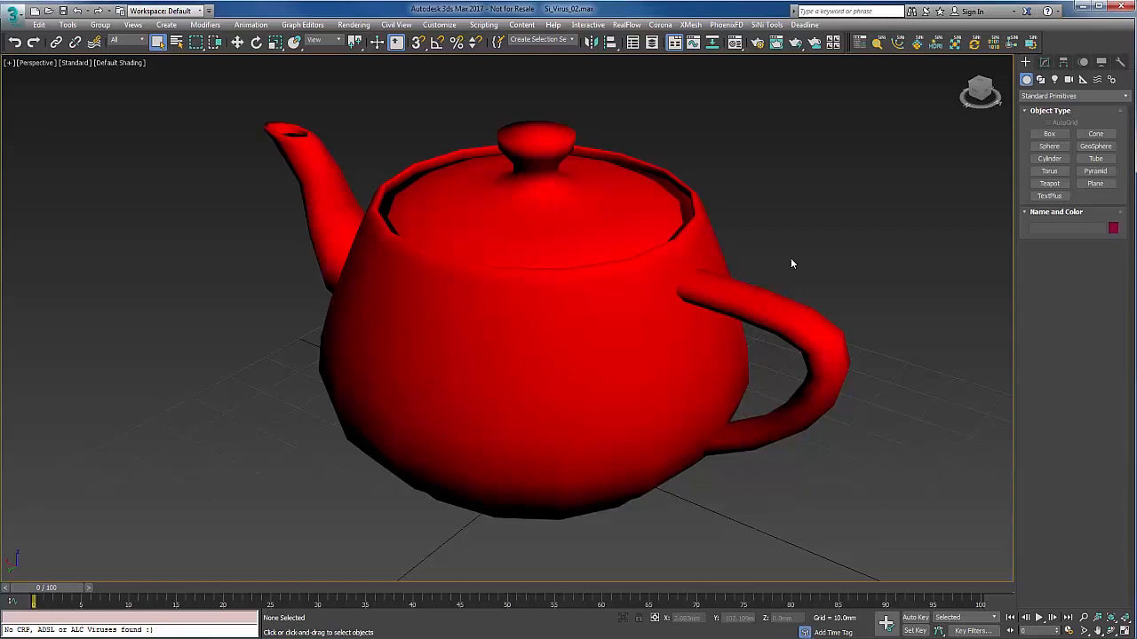
pyautogui.moveTo(772, 205)
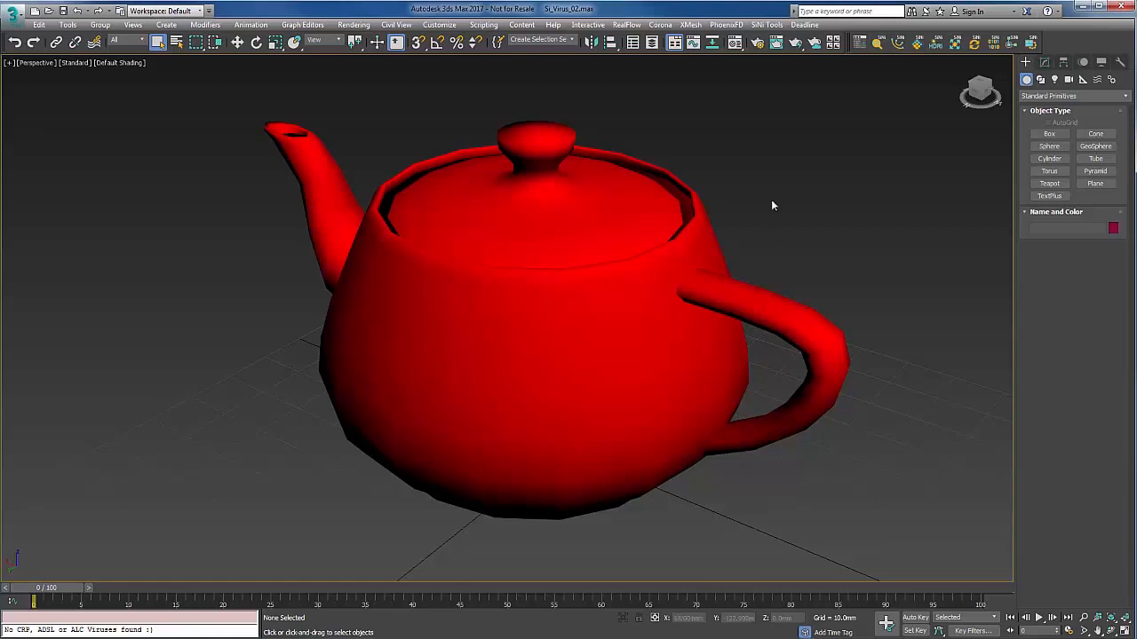
# - Launch Forensic - Scene Checking Tools from the SiNi Tools menu
pyautogui.click(765, 24)
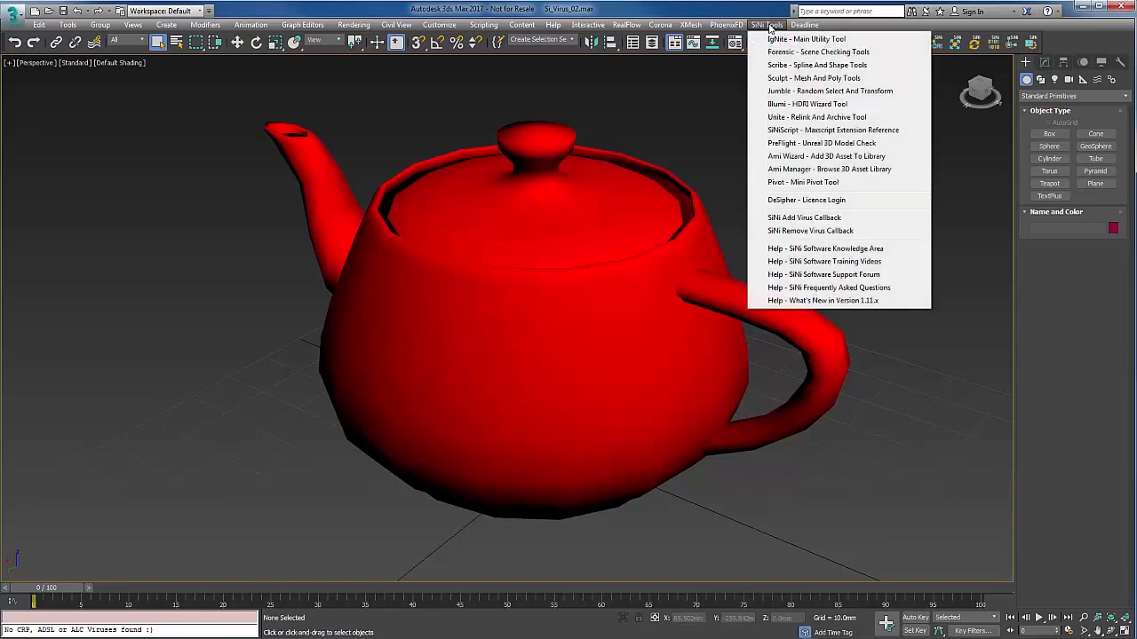
pyautogui.moveTo(817, 52)
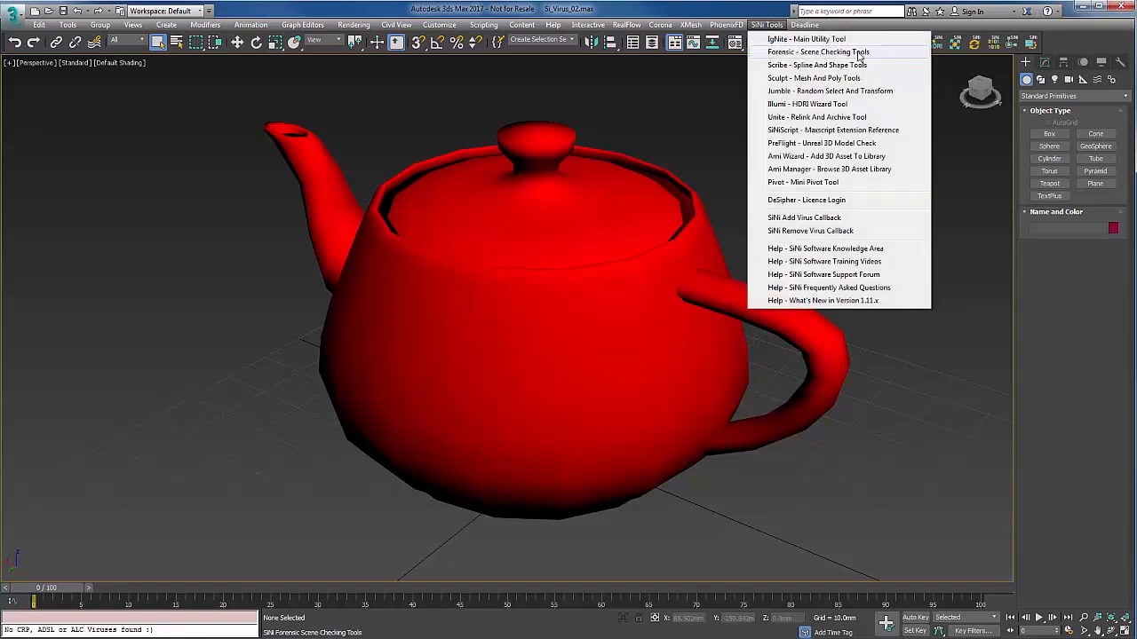
pyautogui.click(818, 51)
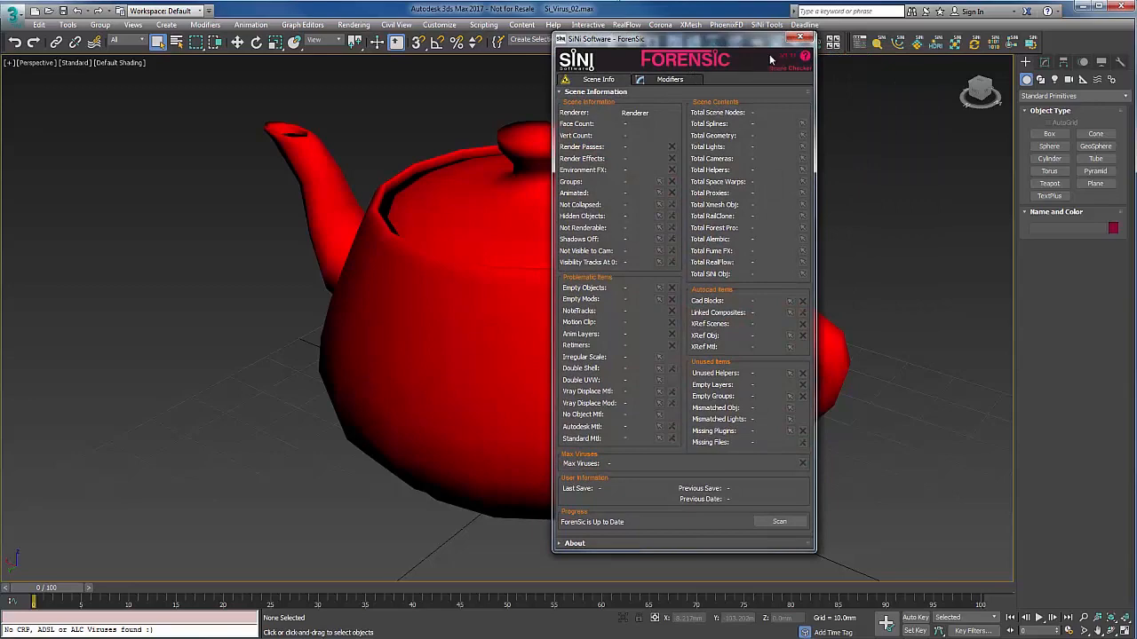